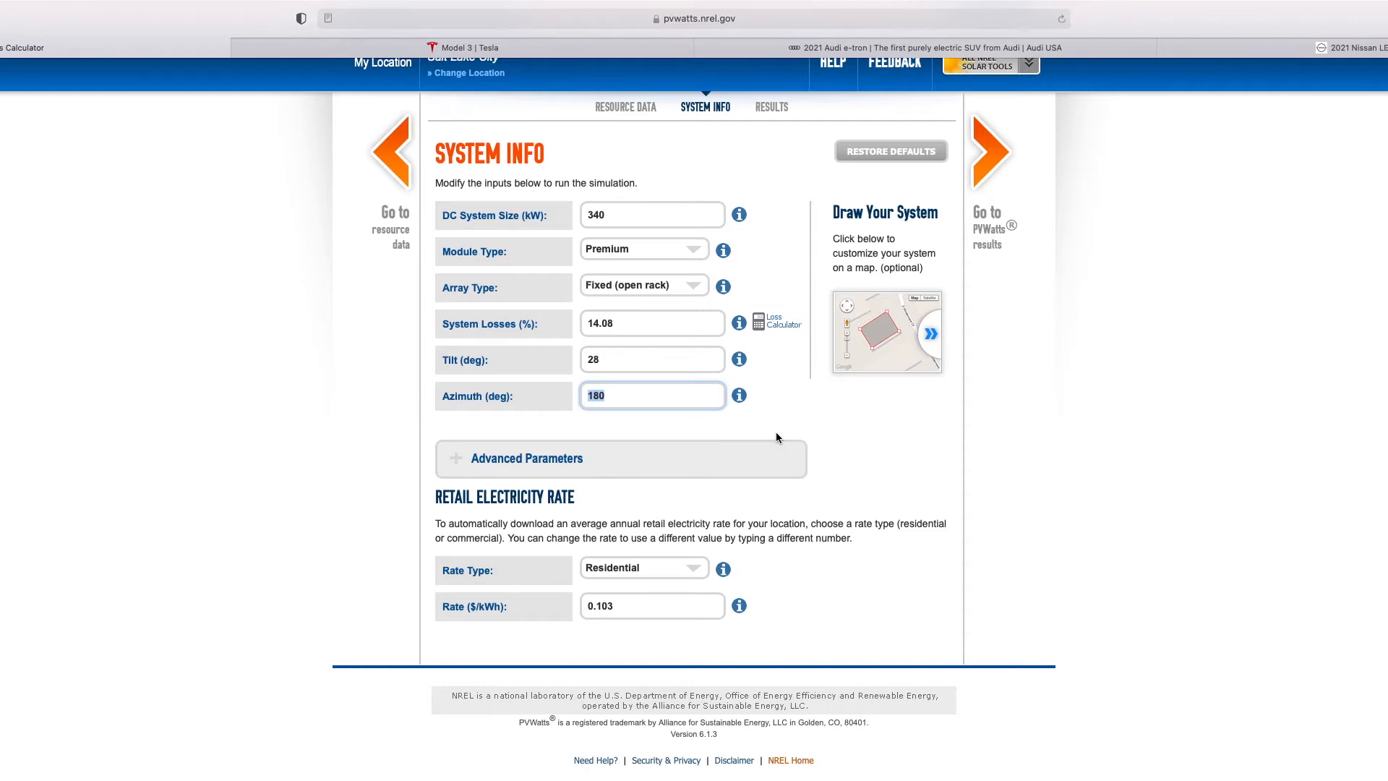
# Change the residential electricity rate from 0.103 to .13 $/kWh
pyautogui.scroll(-3)
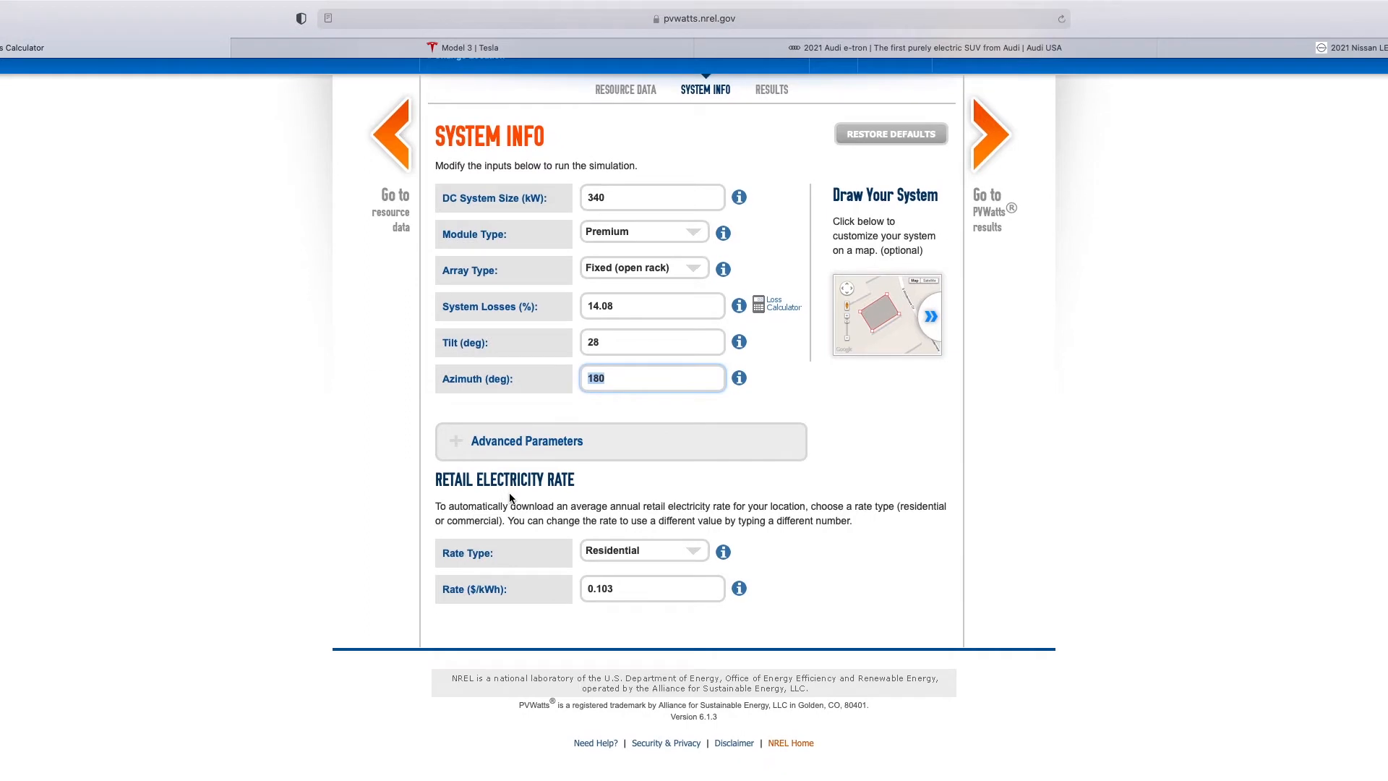
pyautogui.click(651, 588)
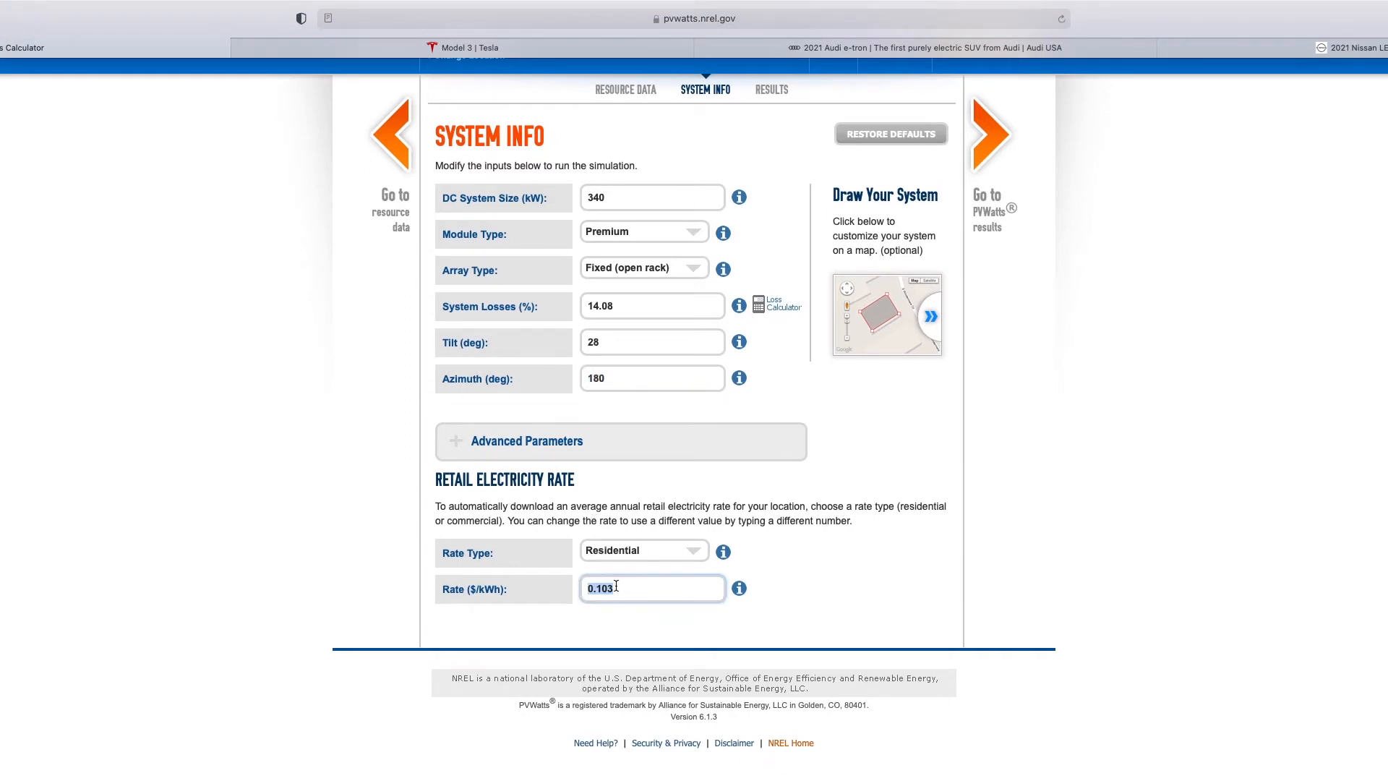
pyautogui.click(652, 587)
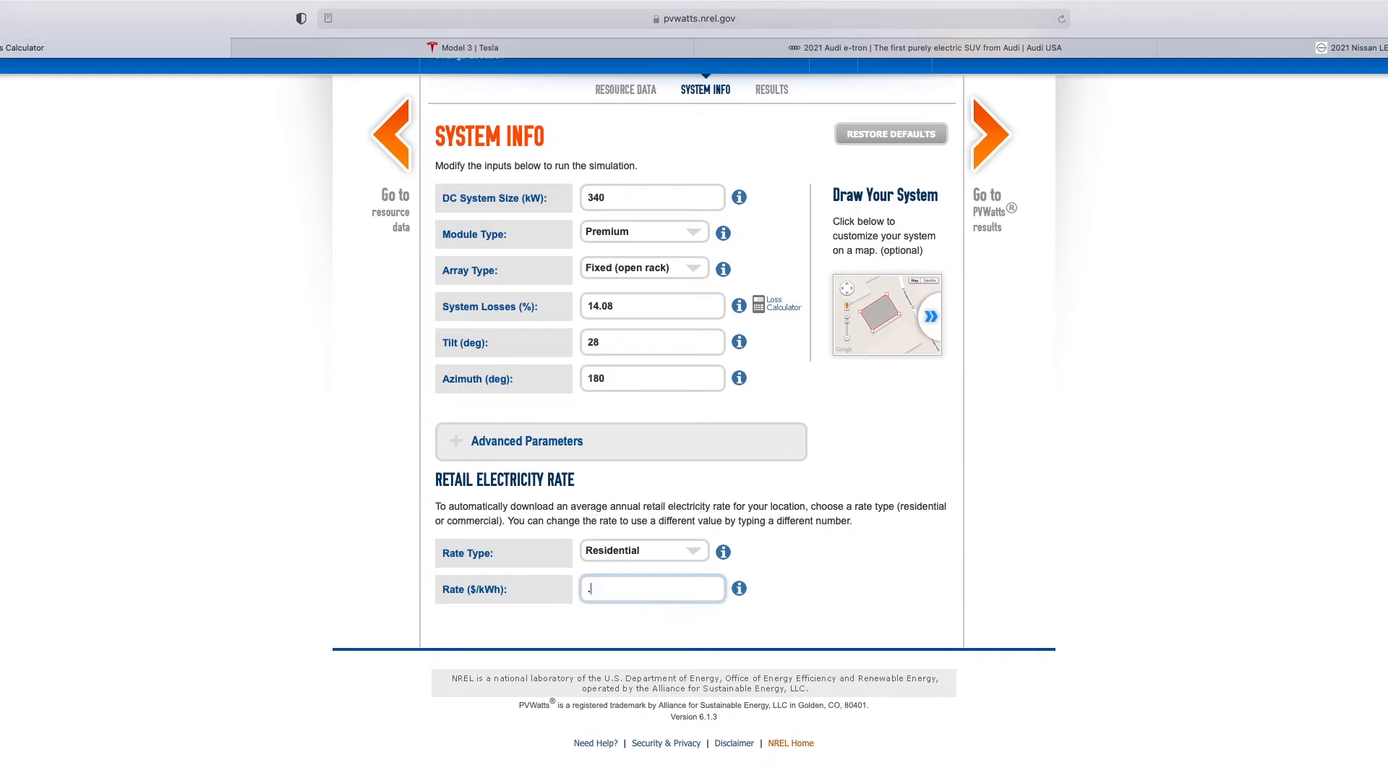
pyautogui.write('14')
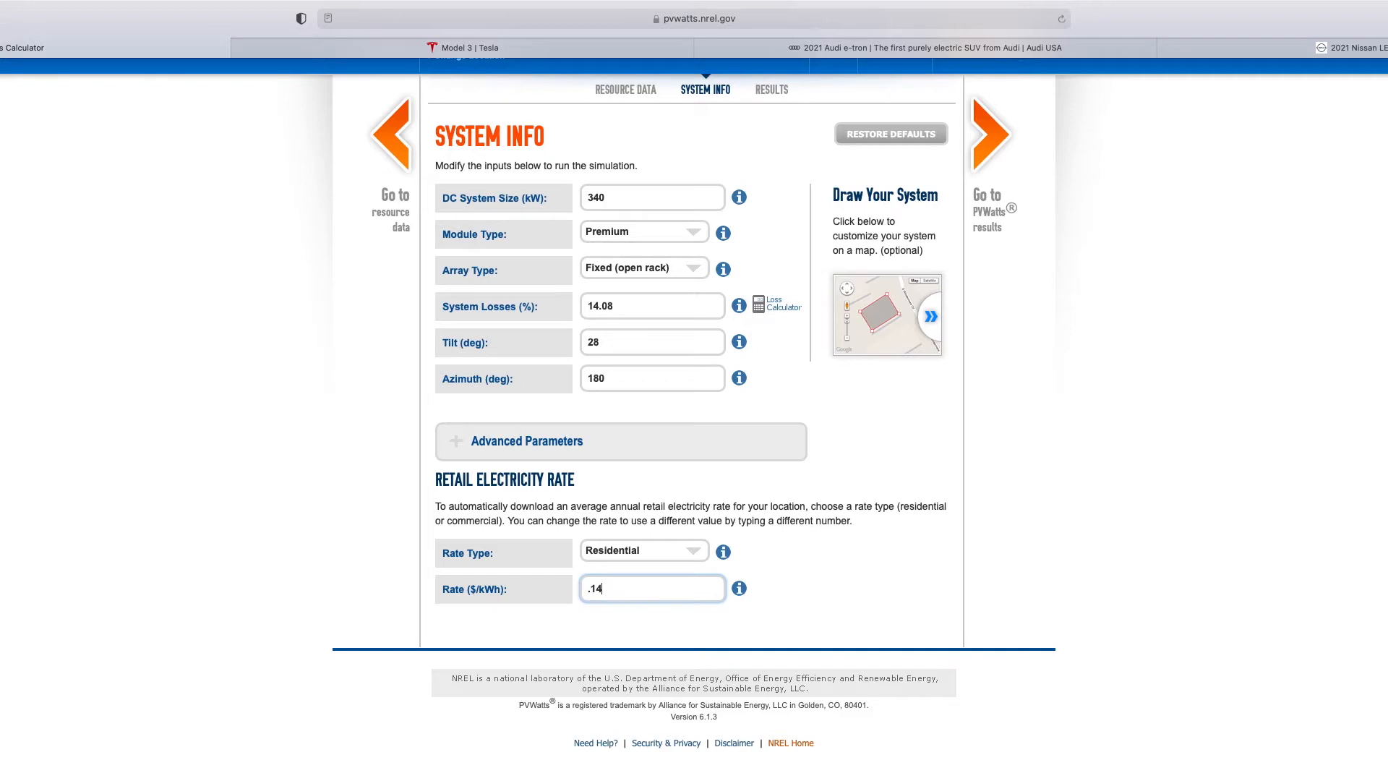
pyautogui.write('.13')
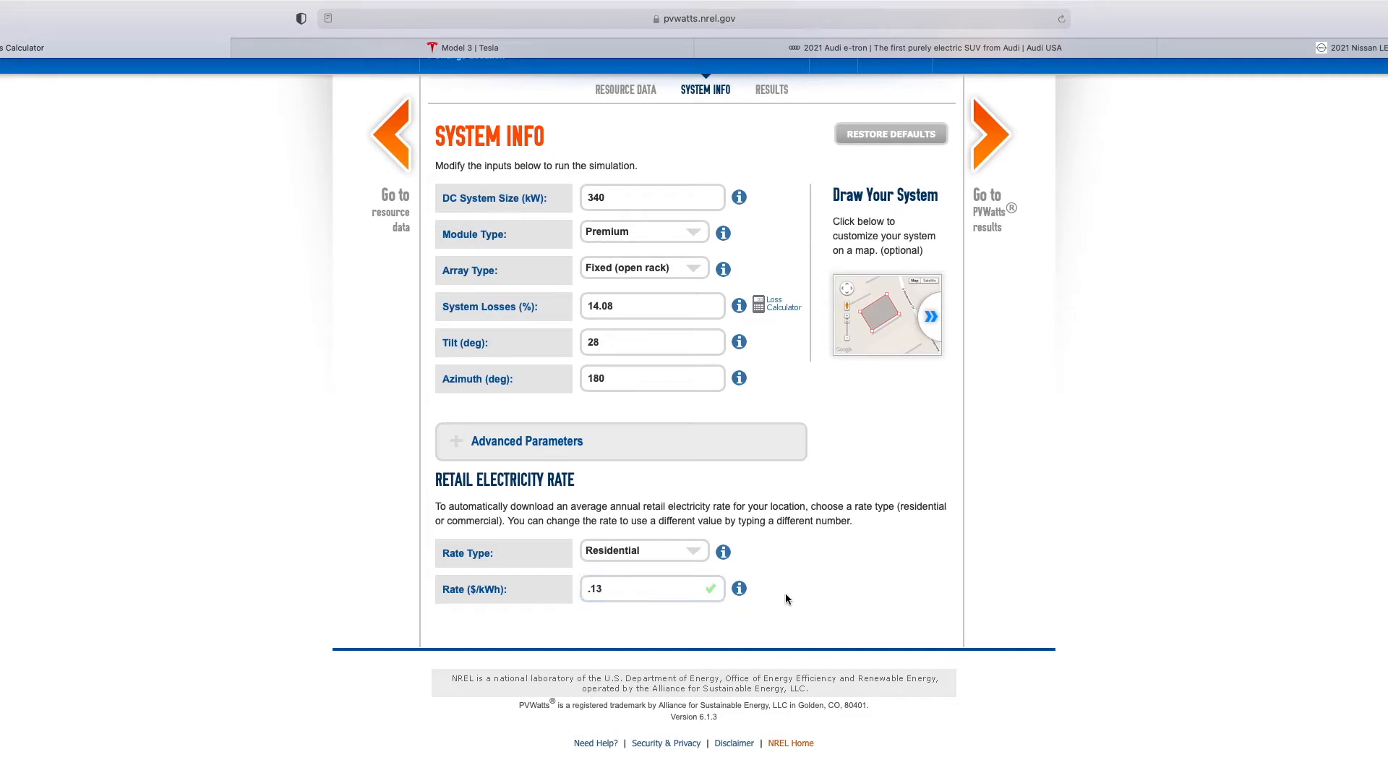